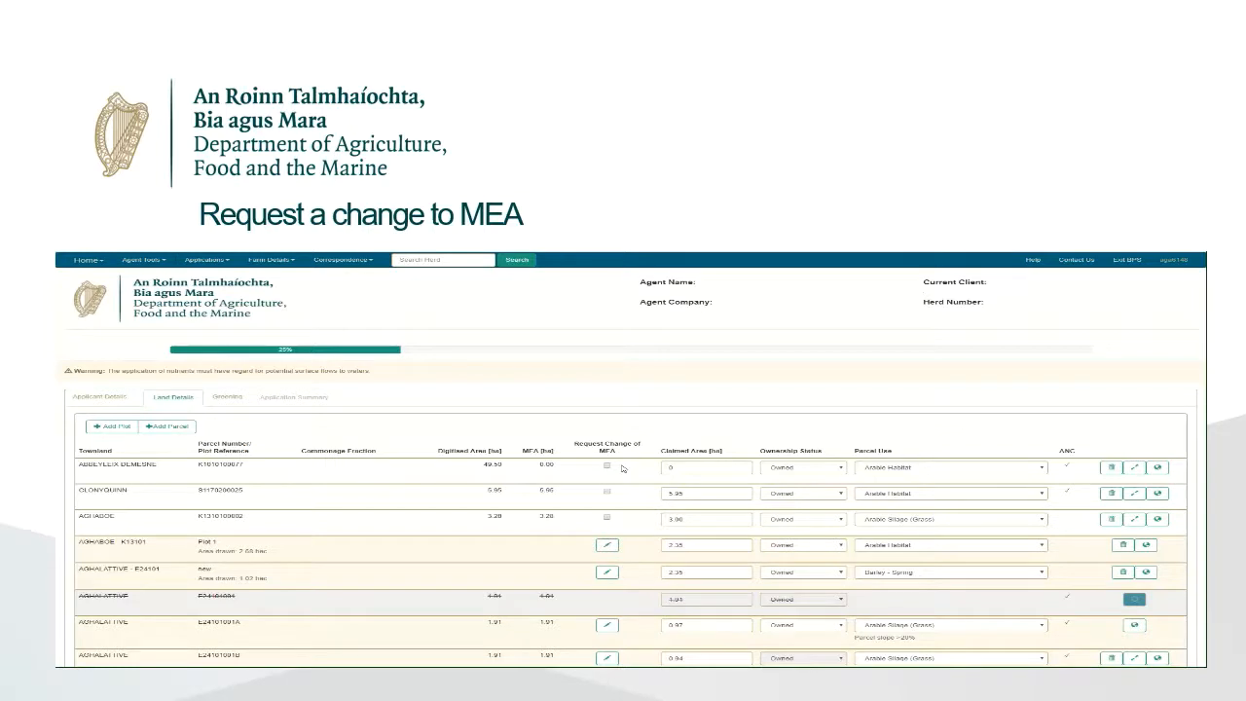
mouse_move(623, 474)
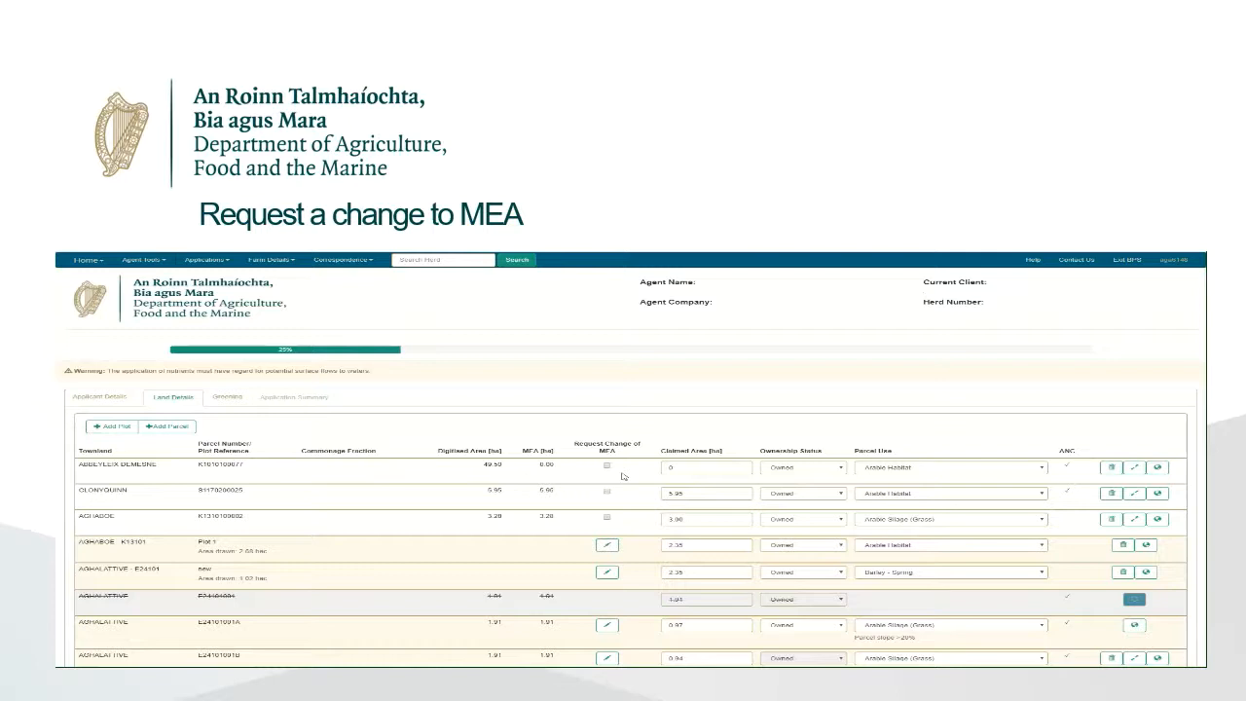
Tick Request Change of MEA for parcel ABBEYLEIX DEMESNE and begin editing its claimed area
left_click(606, 468)
type("Cleared scrub")
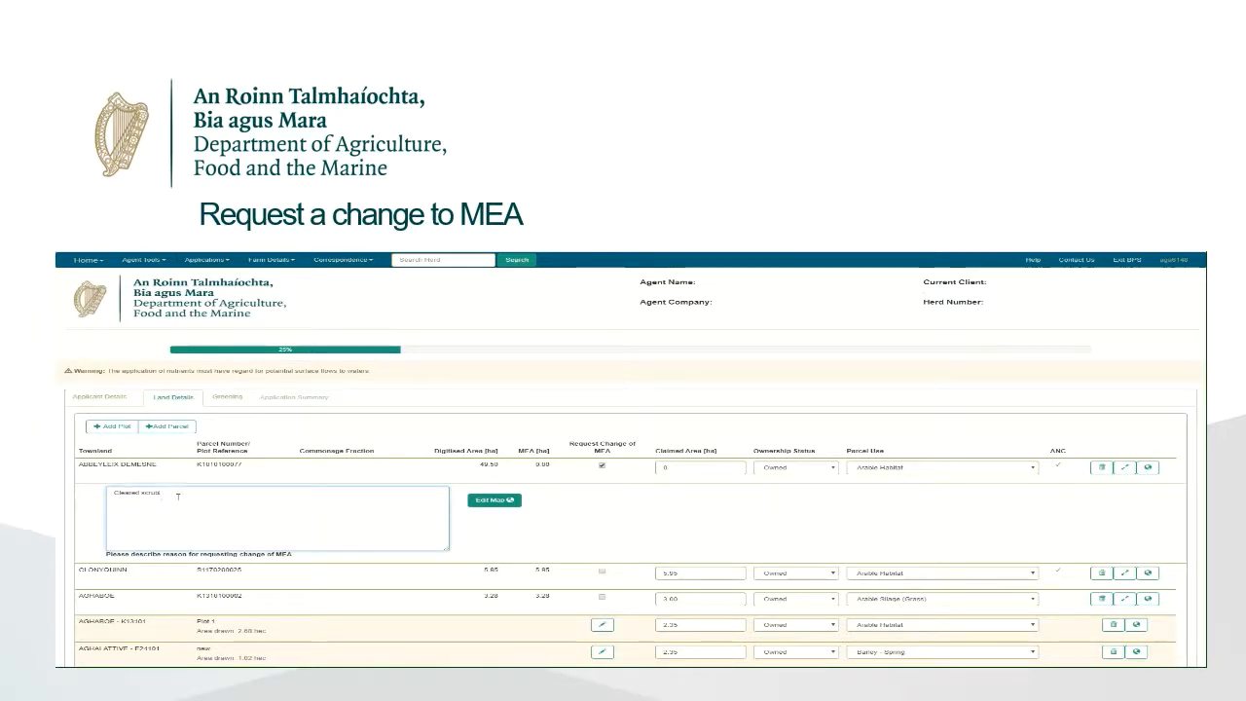
left_click(696, 467)
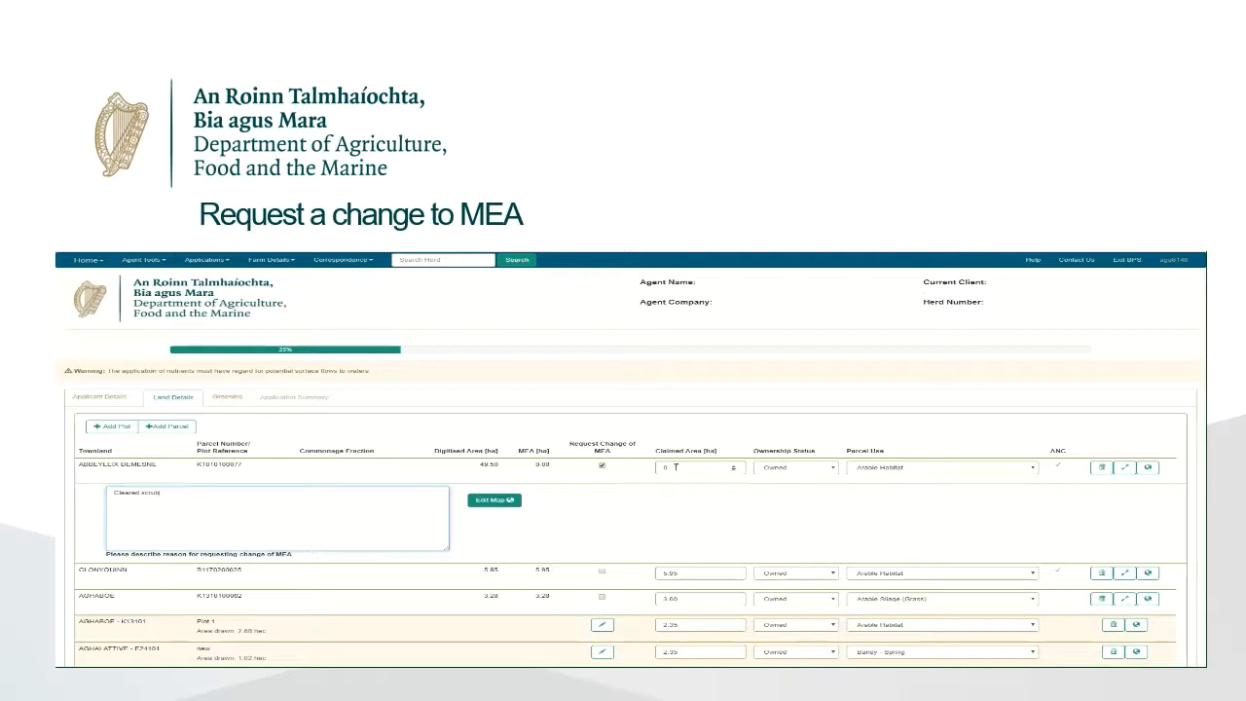
Replace the first parcel's claimed area of 0 with 9.5 hectares
left_click(699, 467)
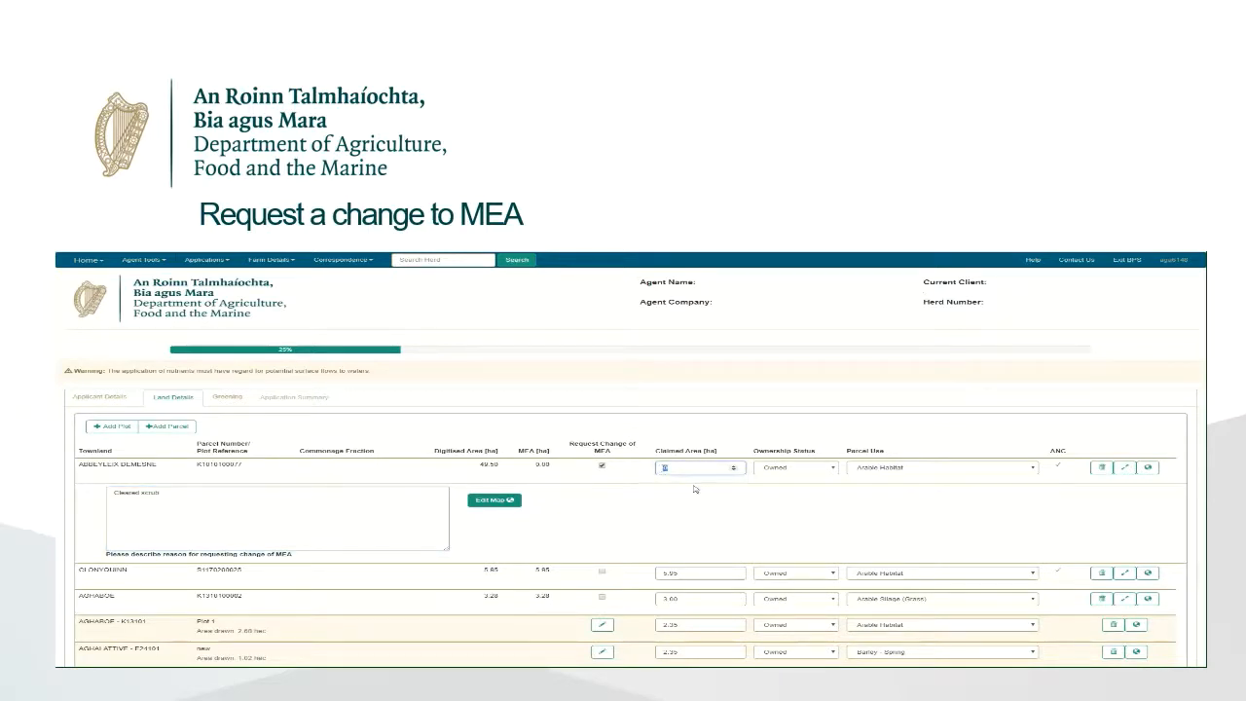
type("9.5")
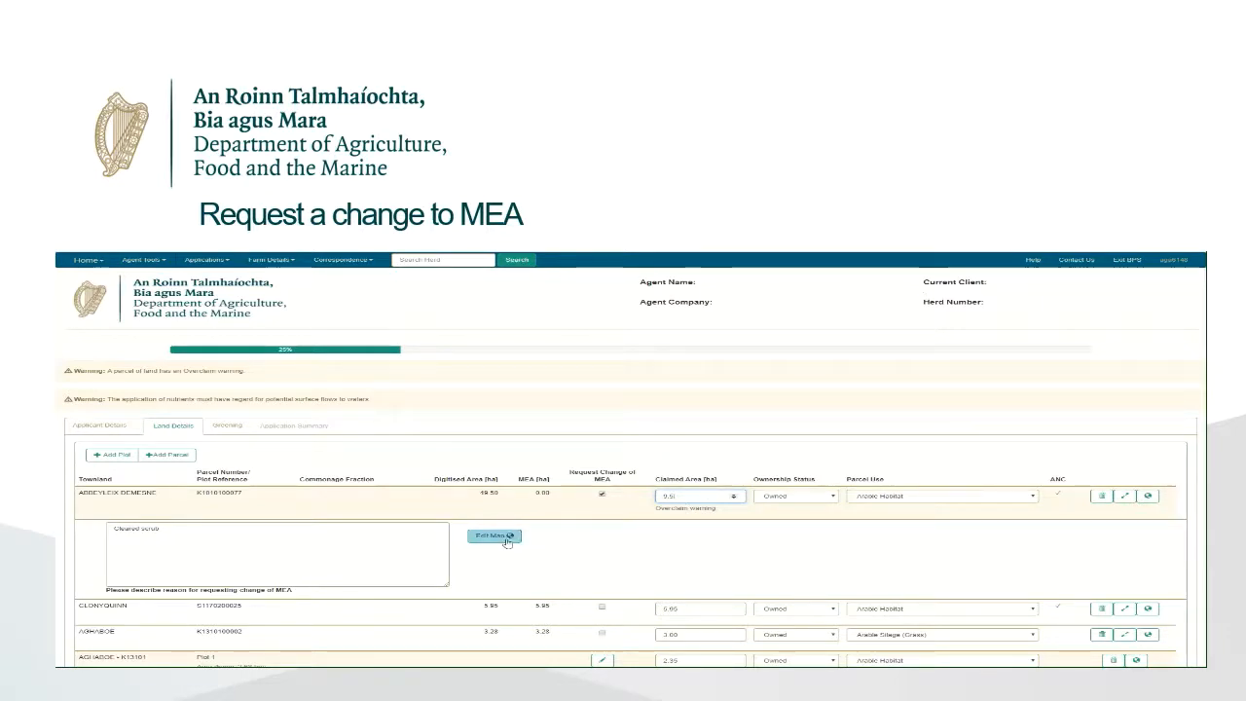
mouse_move(543, 542)
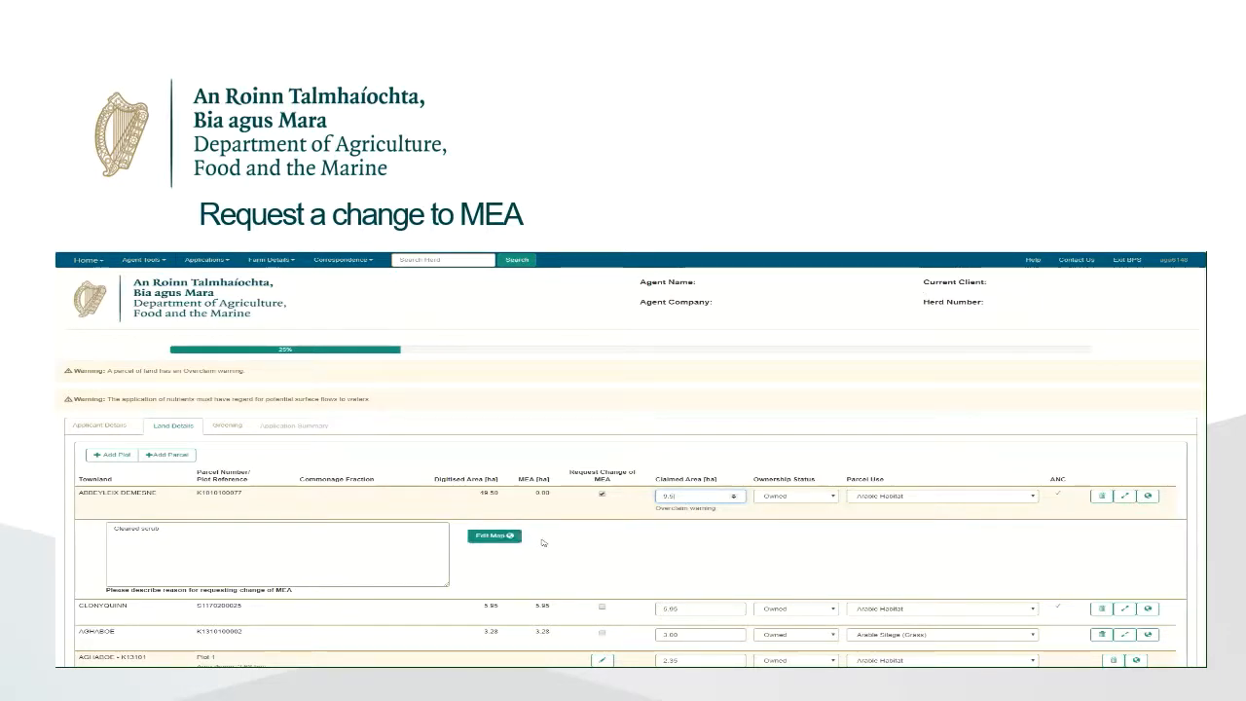